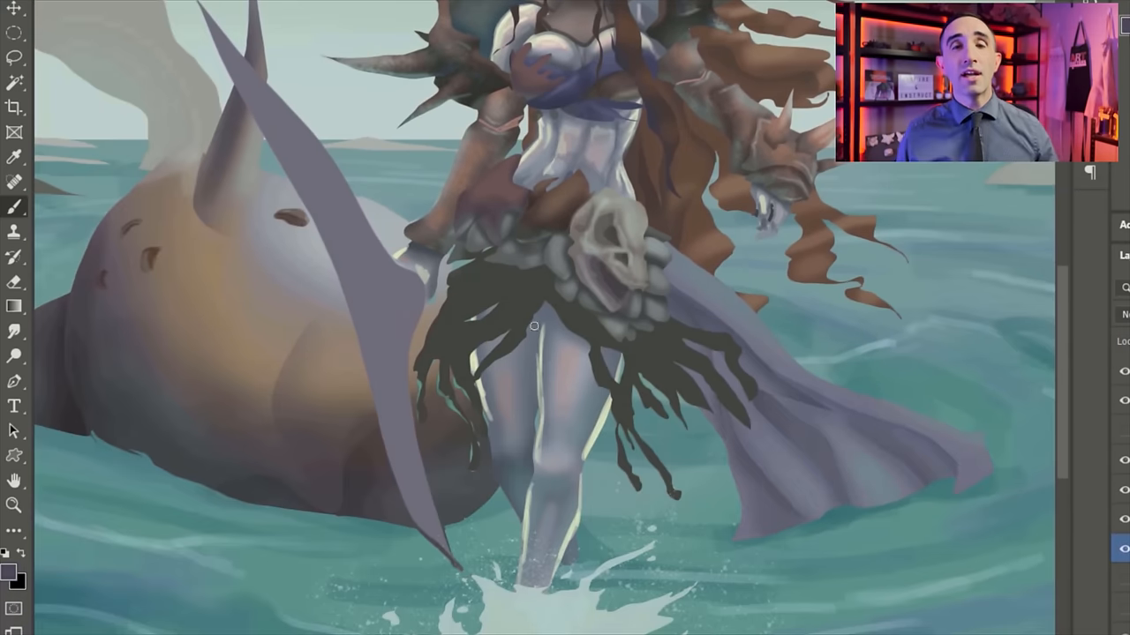
Paint metallic shading and texture onto the lasso-selected arm and torso armor
{"action": "key", "text": "alt"}
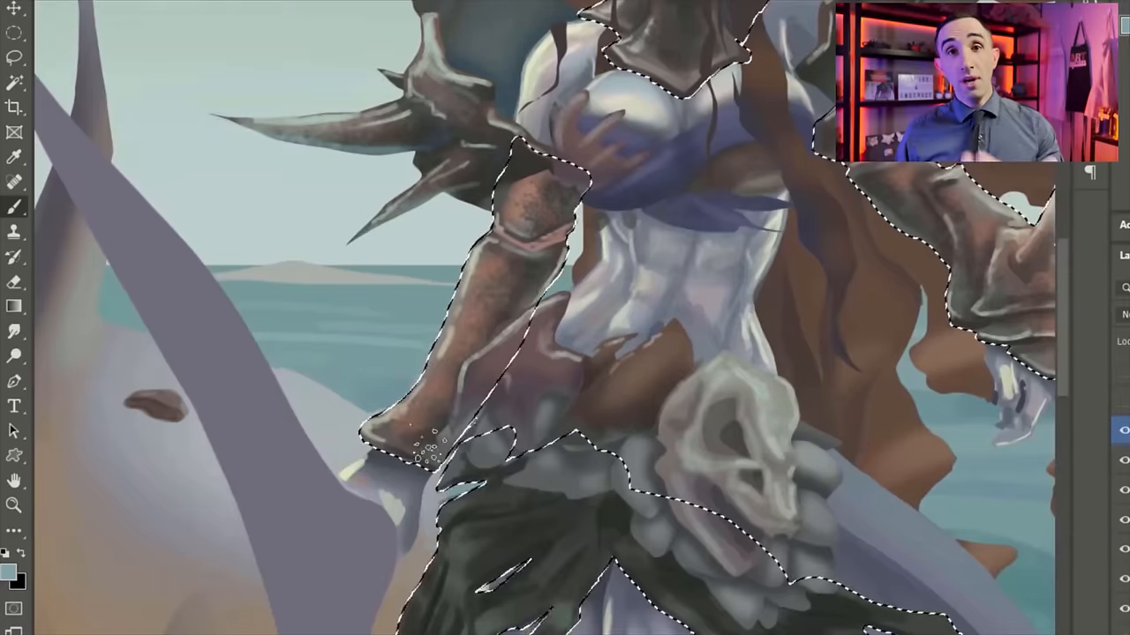
{"action": "scroll", "scroll_direction": "down", "scroll_amount": 3}
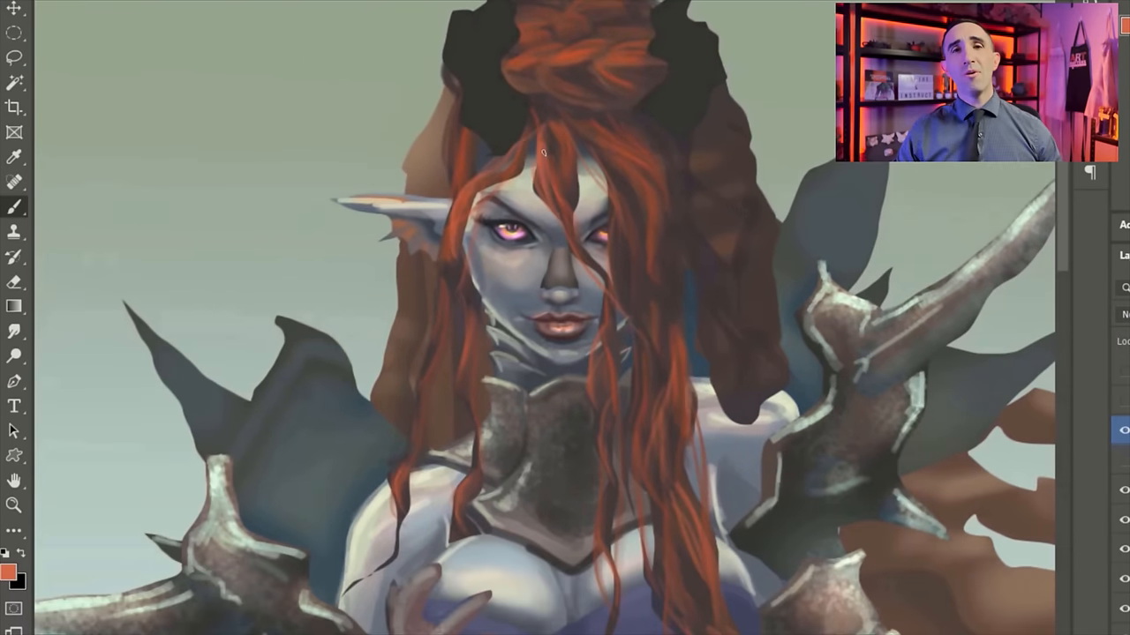
Brush orange-red flowing strands and a side braid into the hair trailing past the waist
{"action": "scroll", "scroll_direction": "down", "scroll_amount": 3}
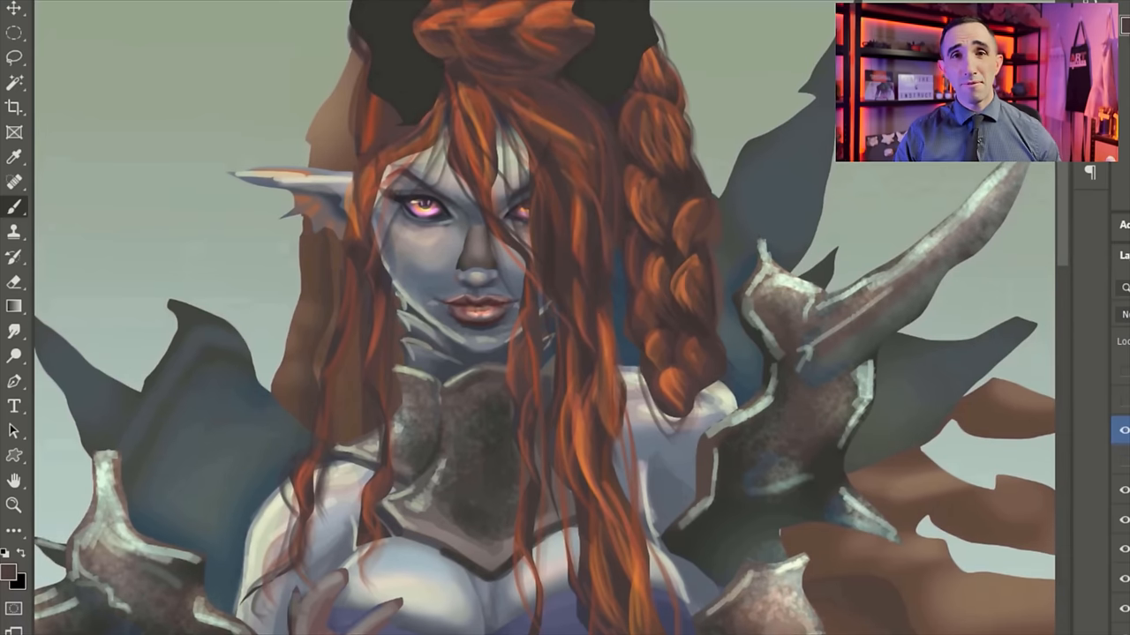
{"action": "scroll", "scroll_direction": "down", "scroll_amount": 3}
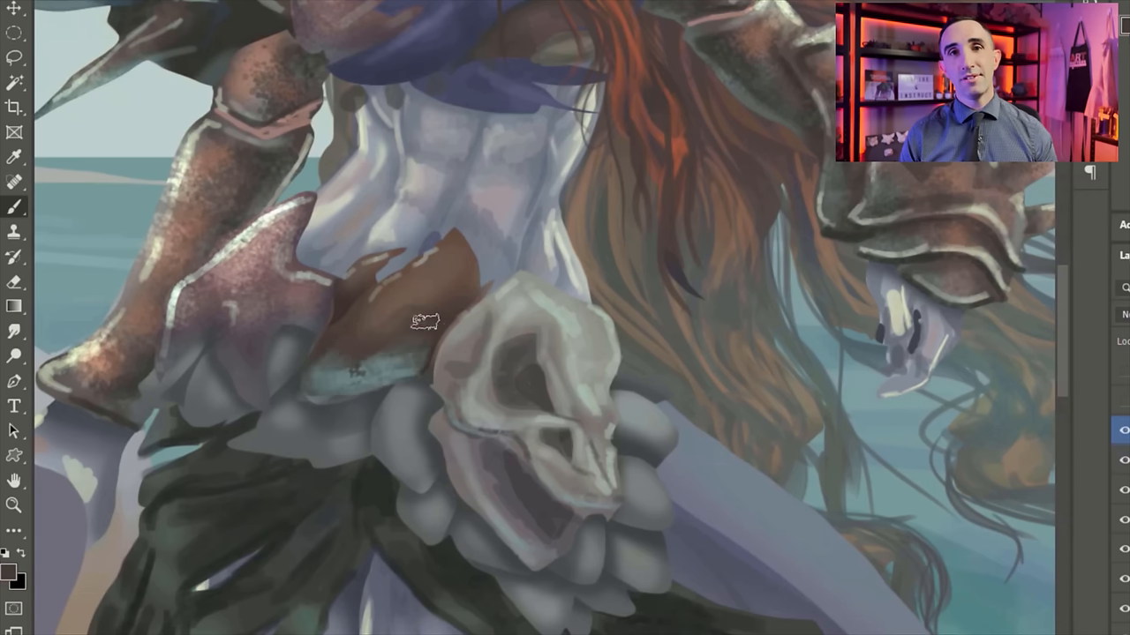
Brush highlights and shadows onto the brown shell ornament beside the belt skull
{"action": "left_click_drag", "start_coordinate": [424, 321], "coordinate": [538, 497]}
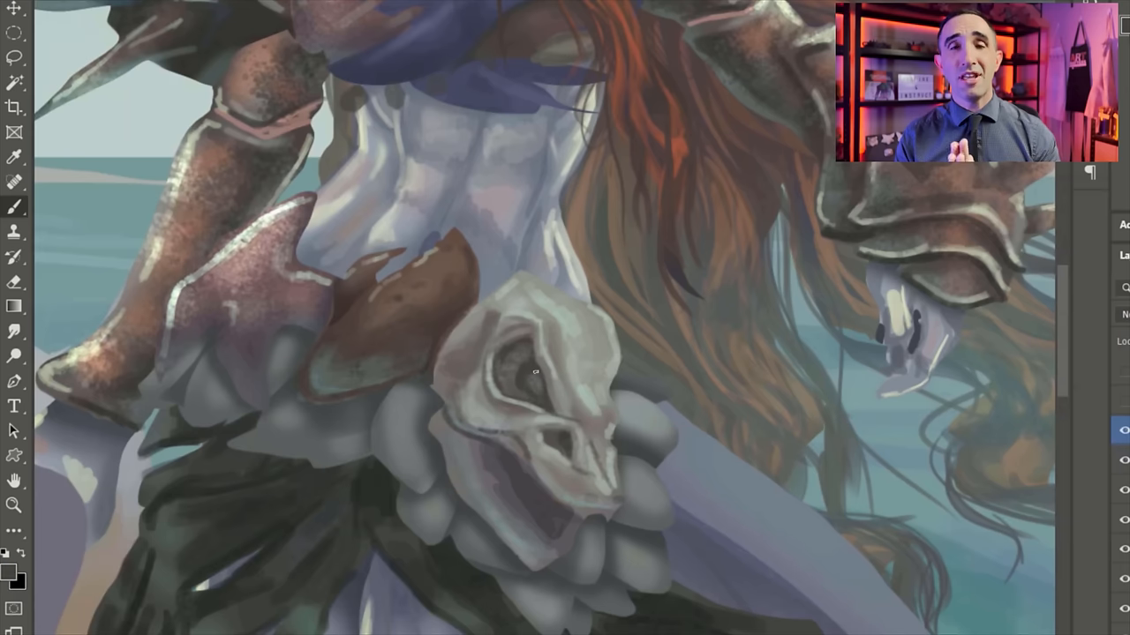
{"action": "left_click_drag", "start_coordinate": [533, 371], "coordinate": [554, 515]}
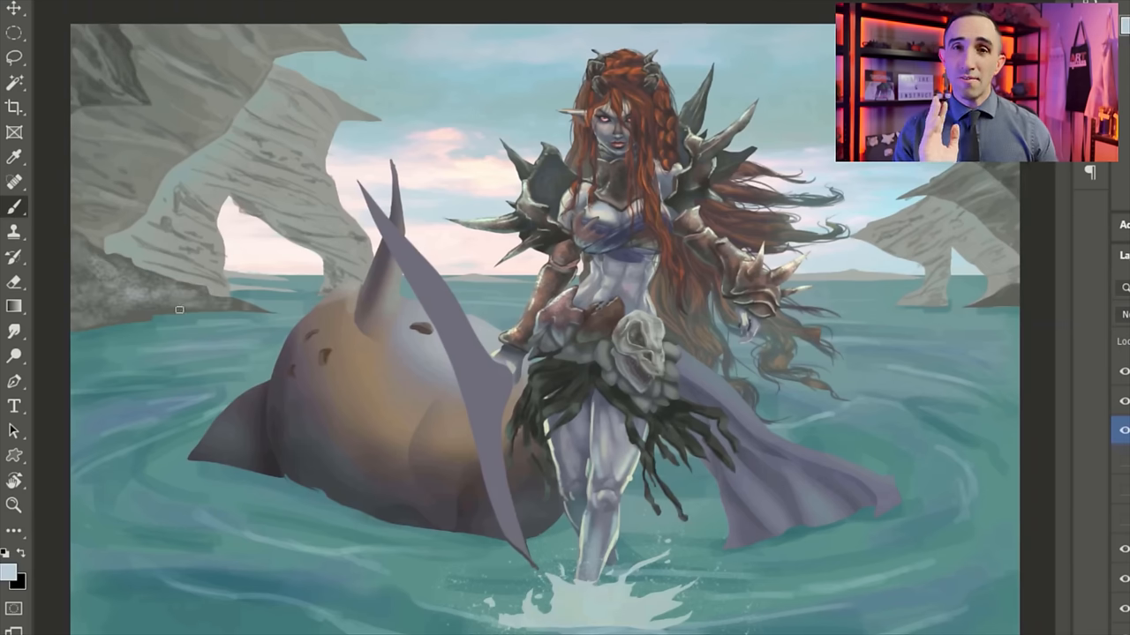
{"action": "mouse_move", "coordinate": [85, 257]}
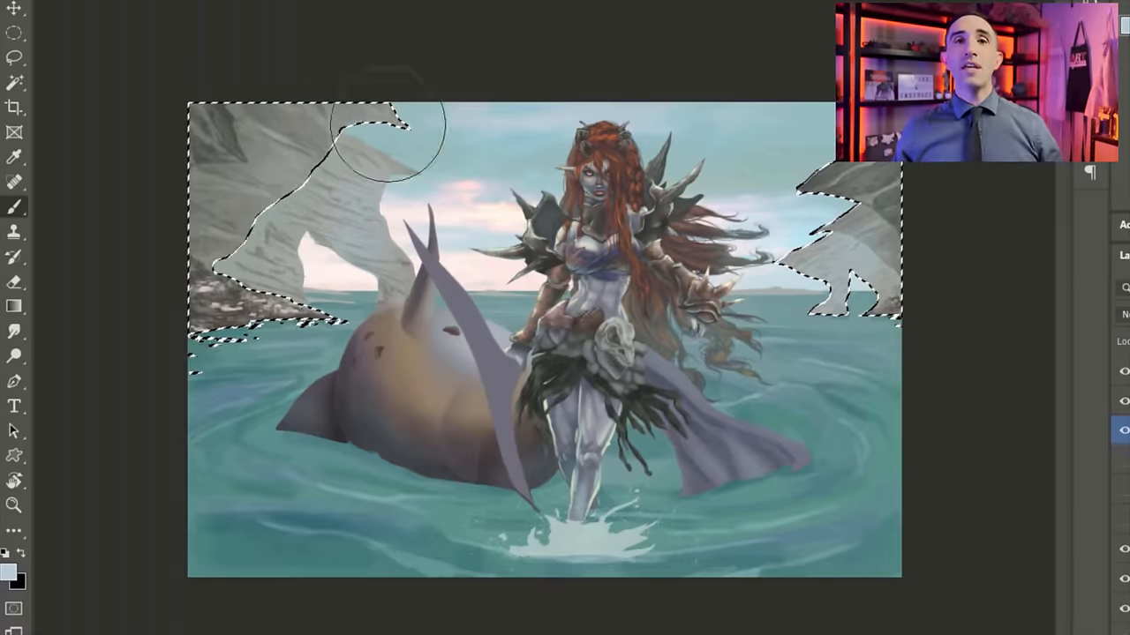
Texture the rock arches, darken the creature and add white foam crests to the waves
{"action": "key", "text": "ctrl+d"}
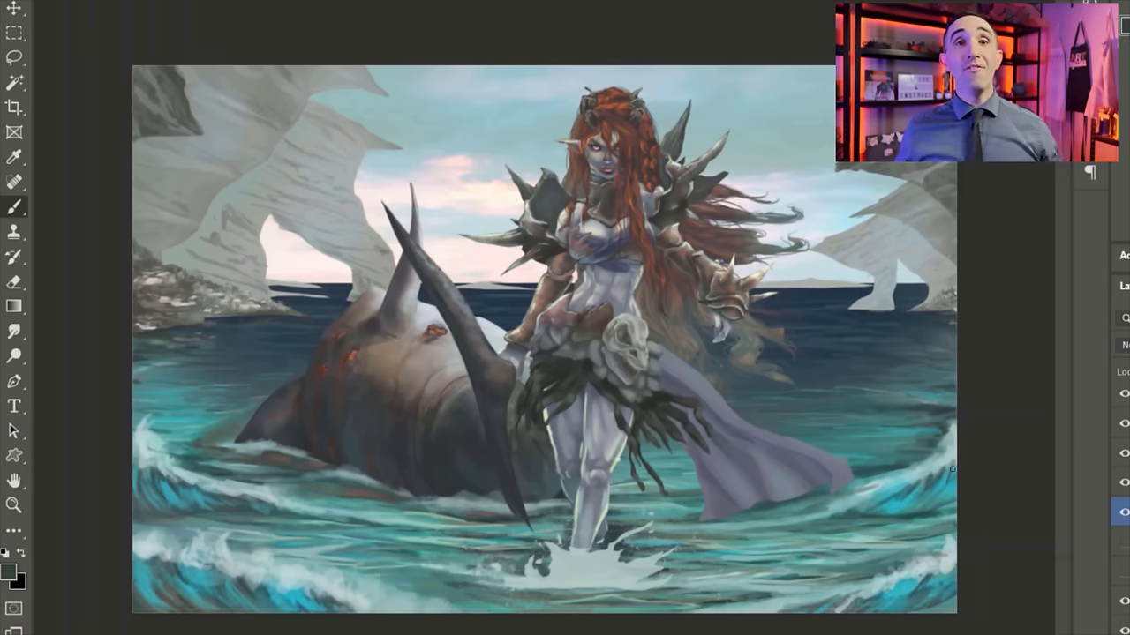
Paint a dark teal clouded sky gradient and detail the hair and small head horns
{"action": "key", "text": "alt"}
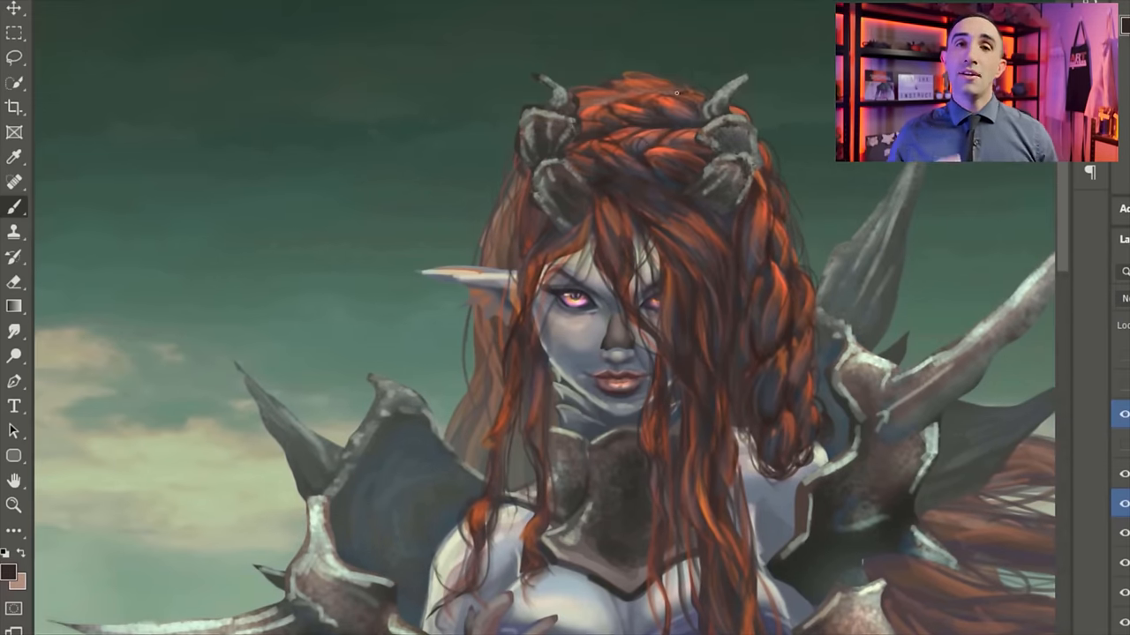
Paint thin light-orange highlight strands throughout the red hair with a small brush
{"action": "scroll", "scroll_direction": "down", "scroll_amount": 3}
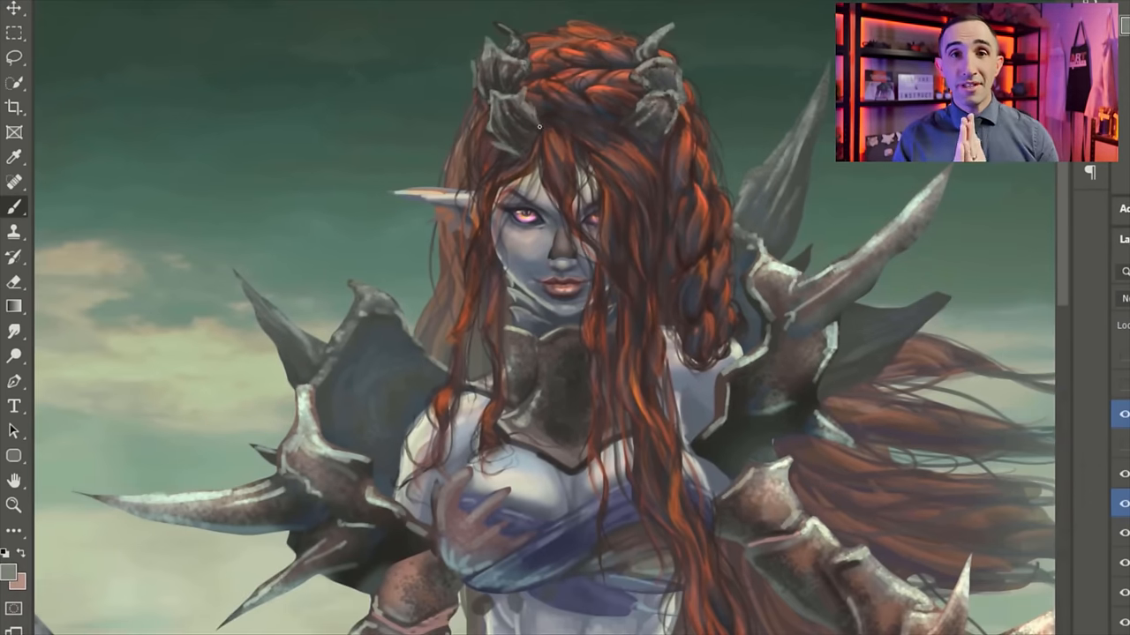
{"action": "key", "text": "alt"}
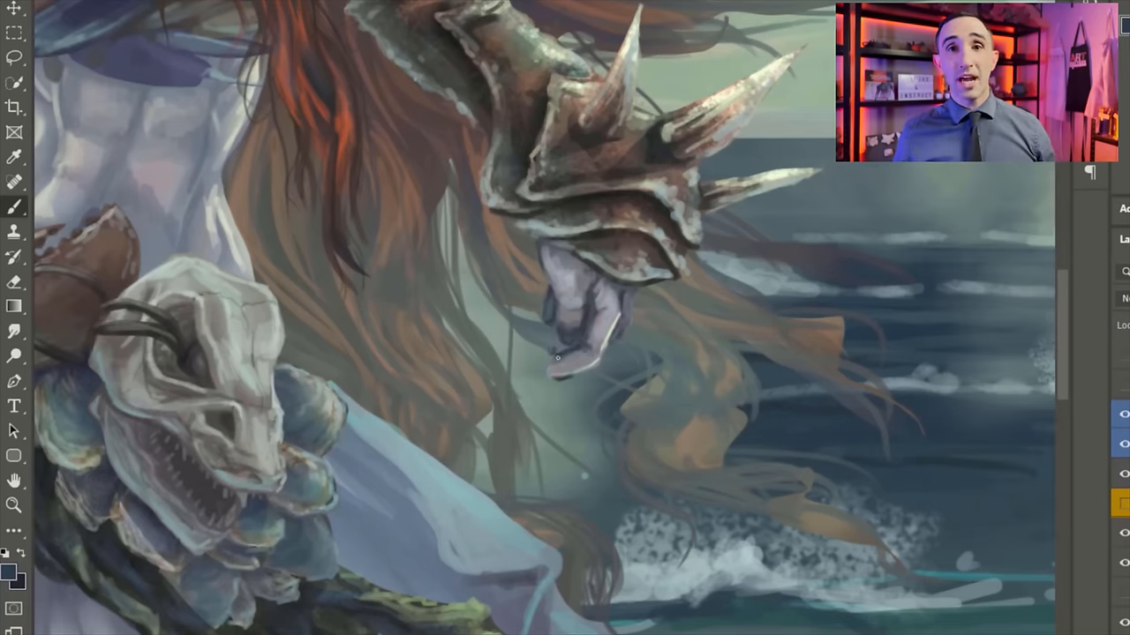
{"action": "key", "text": "alt"}
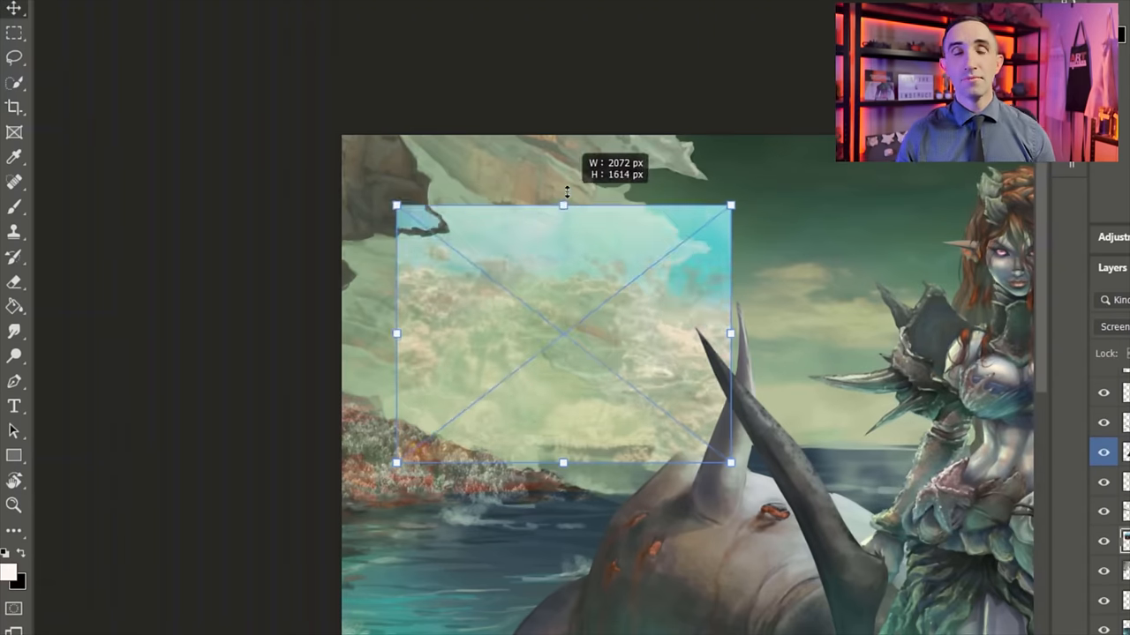
Scale the coral photo texture over the upper-left arch and bring up its transform options
{"action": "left_click_drag", "start_coordinate": [563, 204], "coordinate": [563, 127]}
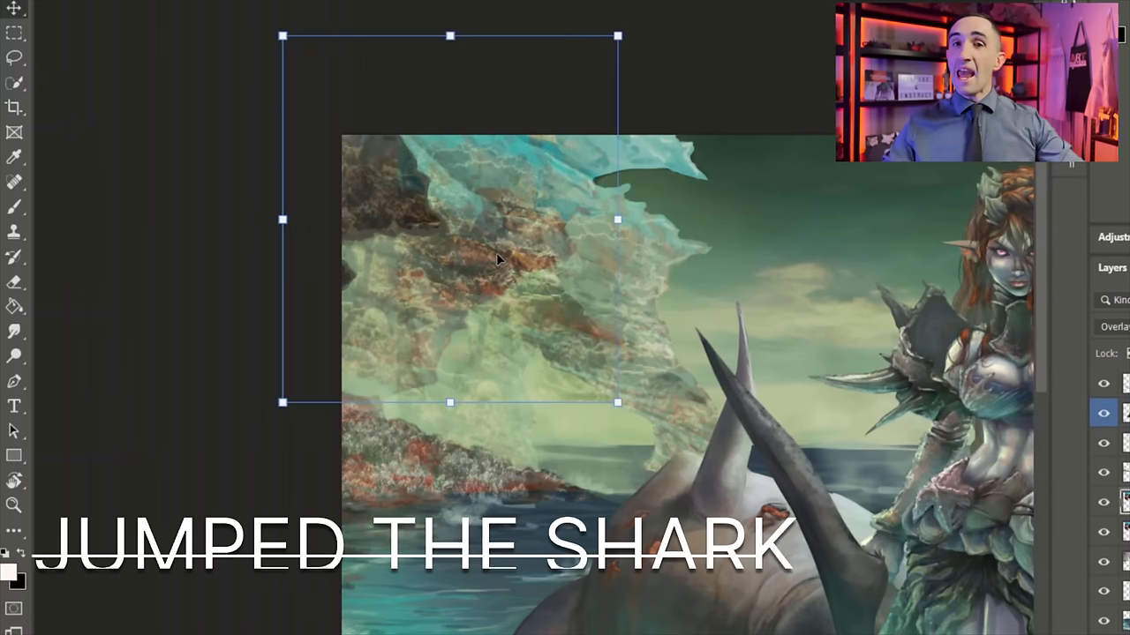
{"action": "right_click", "coordinate": [473, 262]}
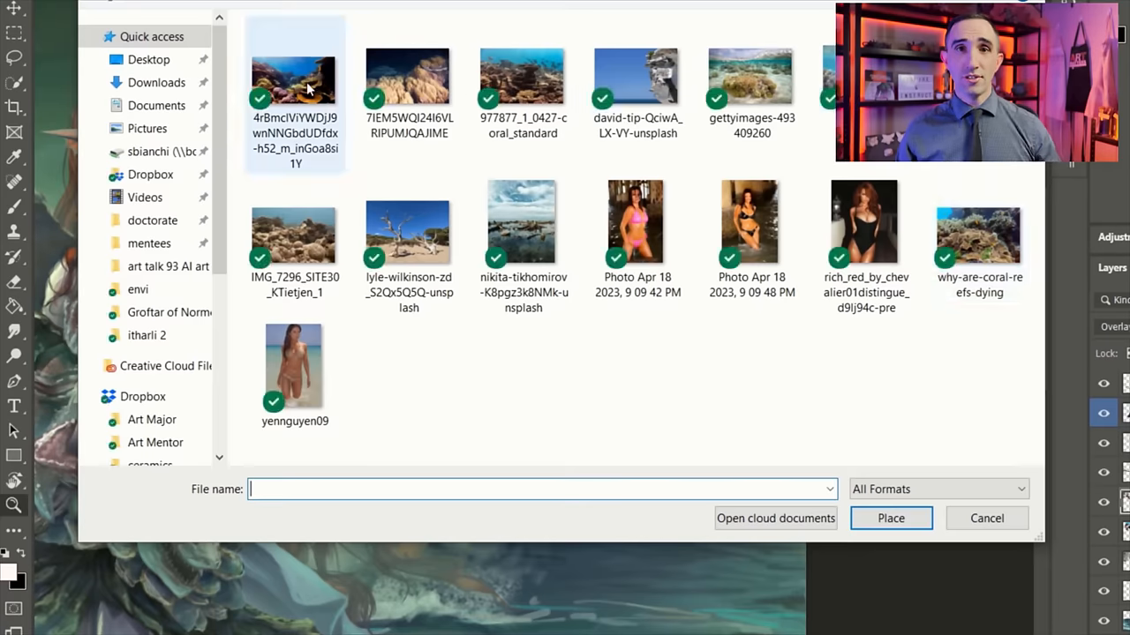
Place the coral photo over the upper-right arch and set its layer to Soft Light
{"action": "left_click", "coordinate": [889, 519]}
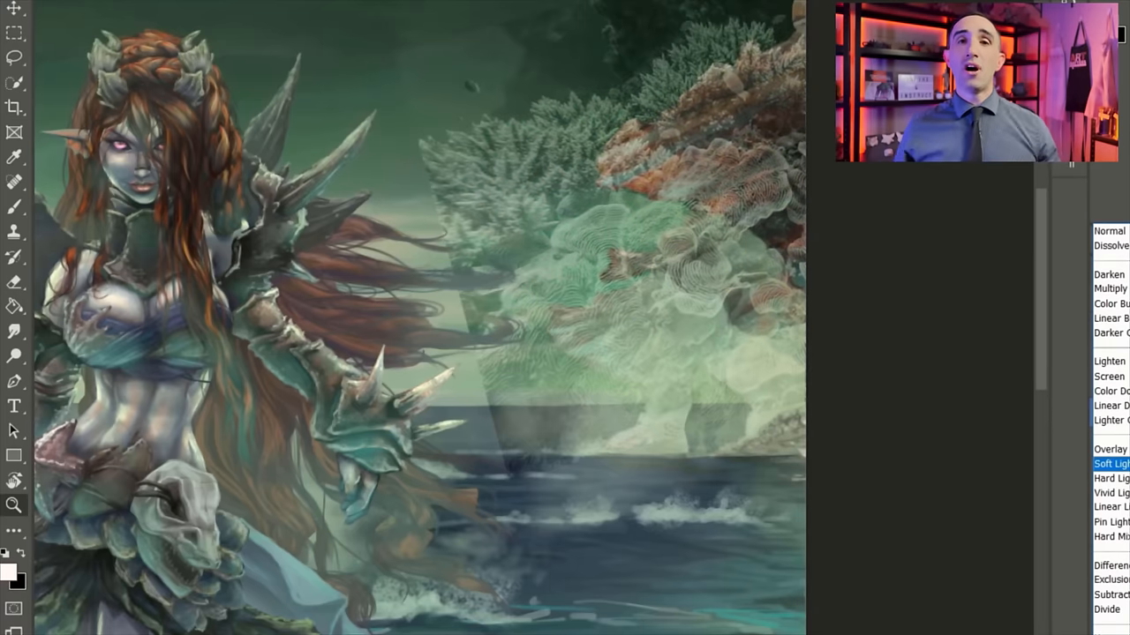
{"action": "left_click", "coordinate": [1110, 462]}
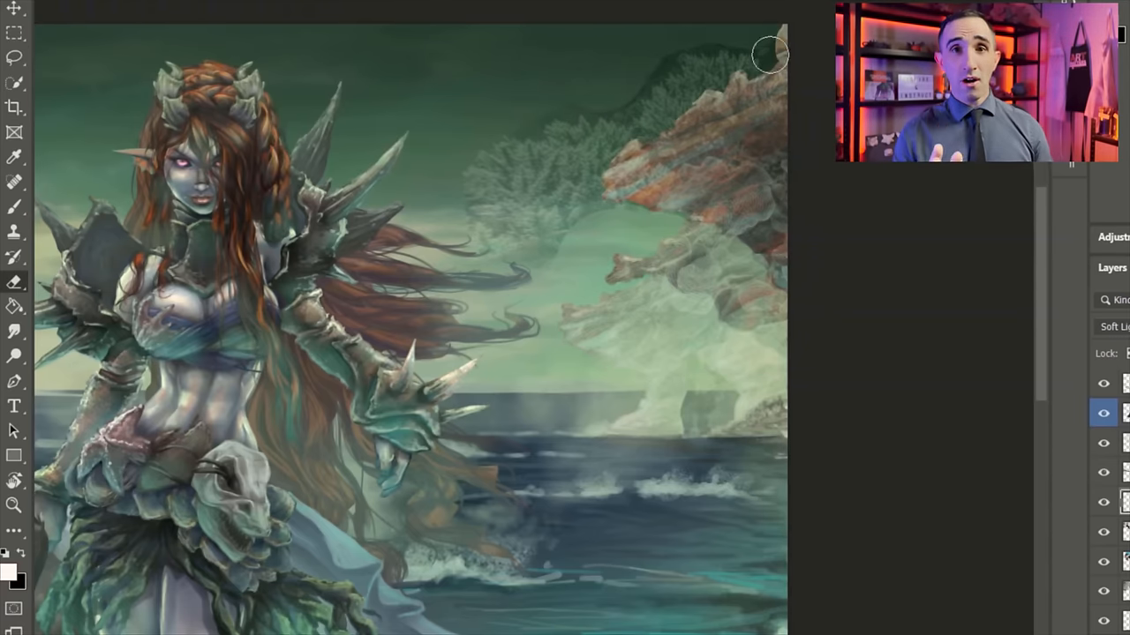
Drag the coral texture into position over the right-hand rock arch
{"action": "left_click_drag", "start_coordinate": [768, 55], "coordinate": [609, 265]}
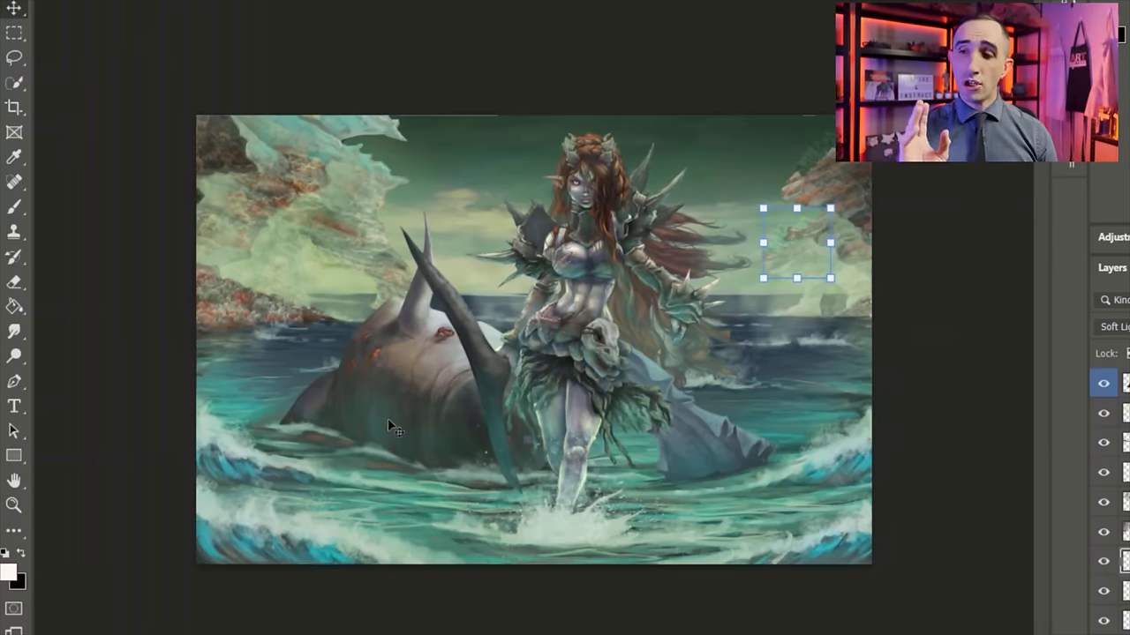
{"action": "left_click_drag", "start_coordinate": [796, 244], "coordinate": [356, 152]}
{"action": "type", "text": "25"}
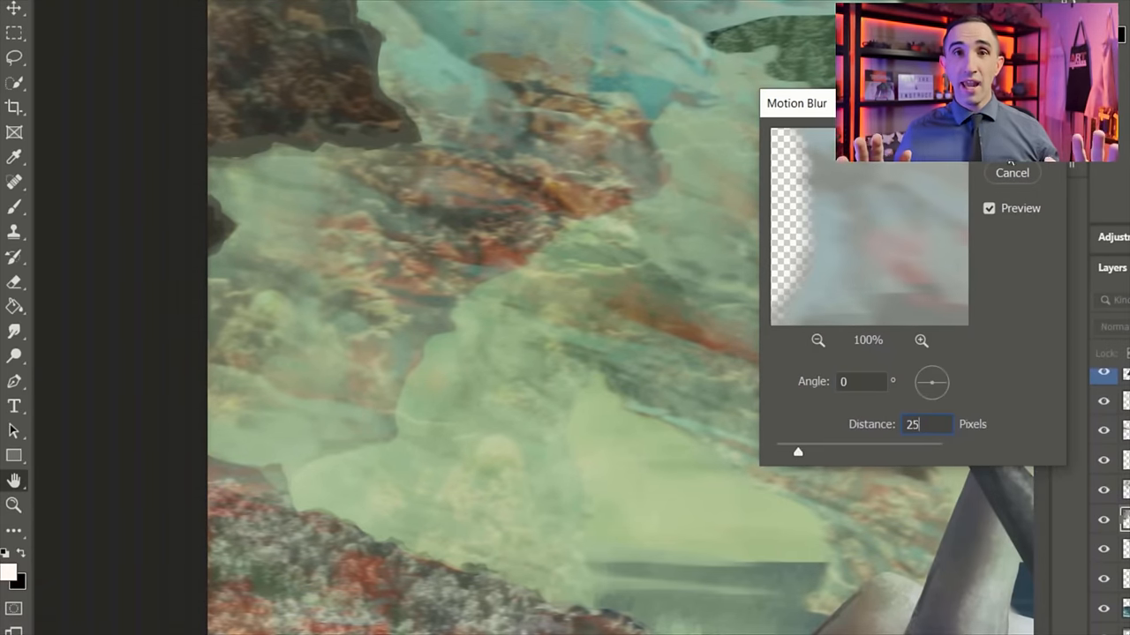
Apply a Motion Blur of Angle 0 and Distance 30 pixels to the rock texture
{"action": "left_click", "coordinate": [1013, 173]}
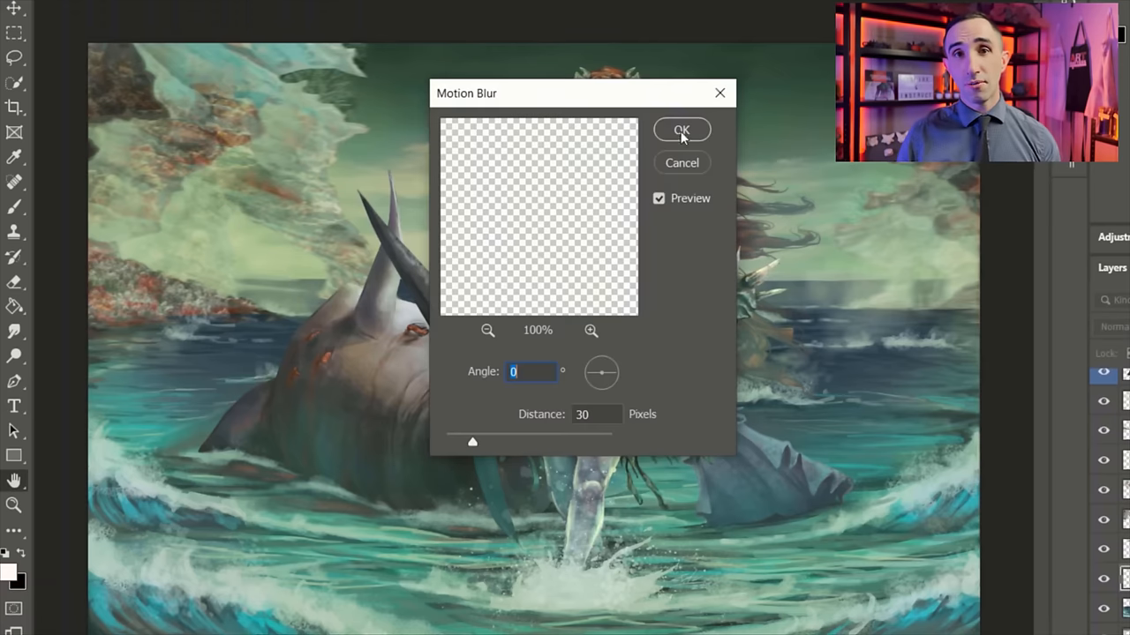
{"action": "left_click", "coordinate": [681, 131]}
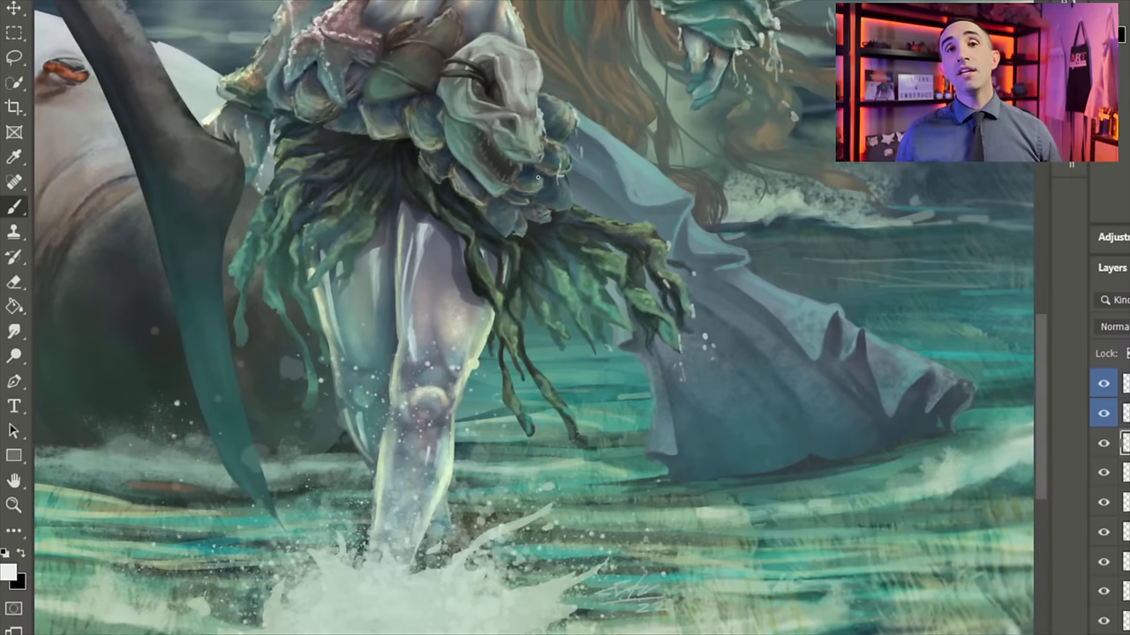
{"action": "scroll", "scroll_direction": "down", "scroll_amount": 3}
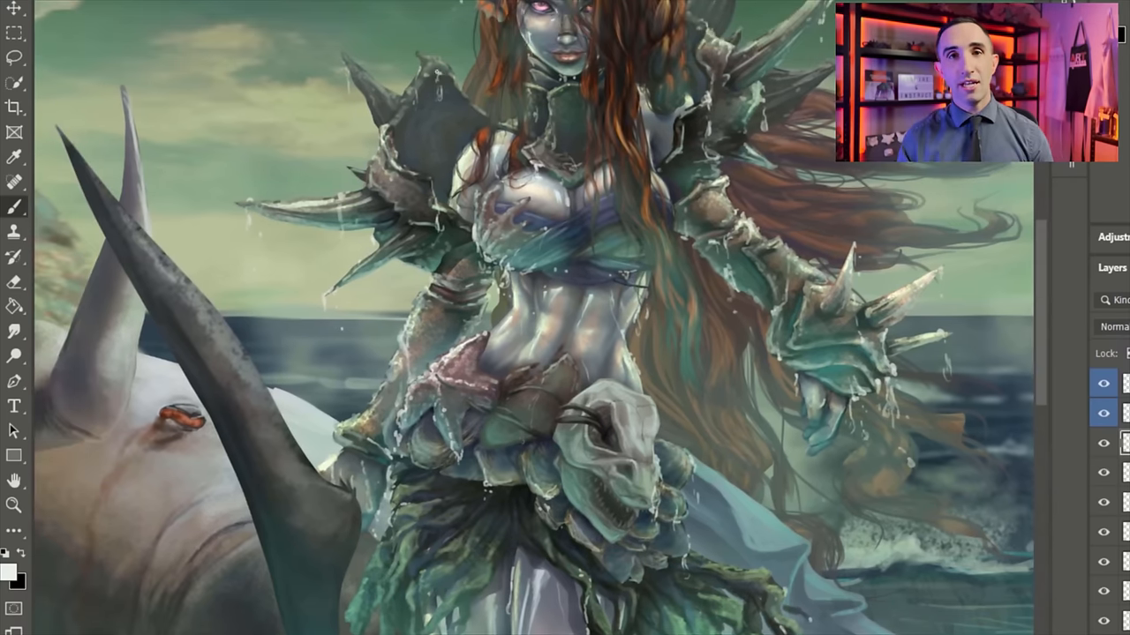
{"action": "scroll", "scroll_direction": "down", "scroll_amount": 3}
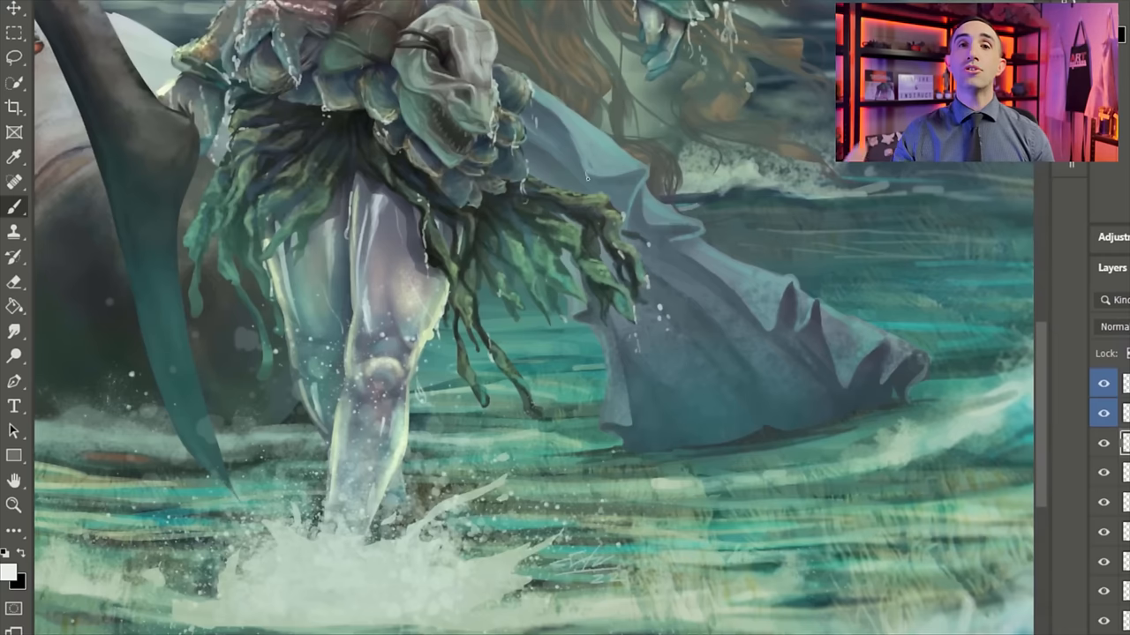